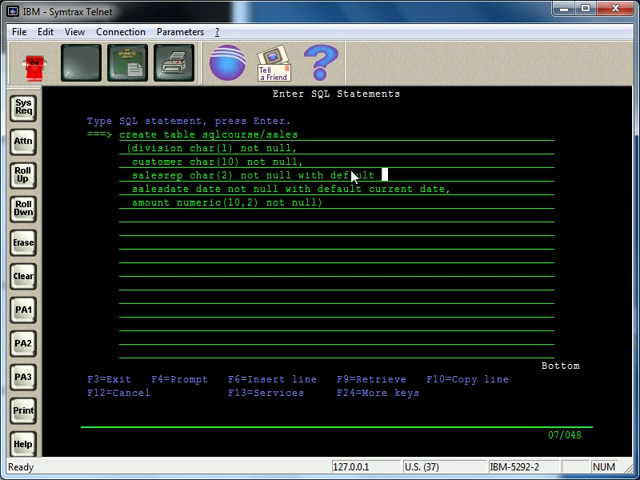
Overtype the salesrep line to read 'salesrep char(3) default null,' in the CREATE TABLE statement
text('',)
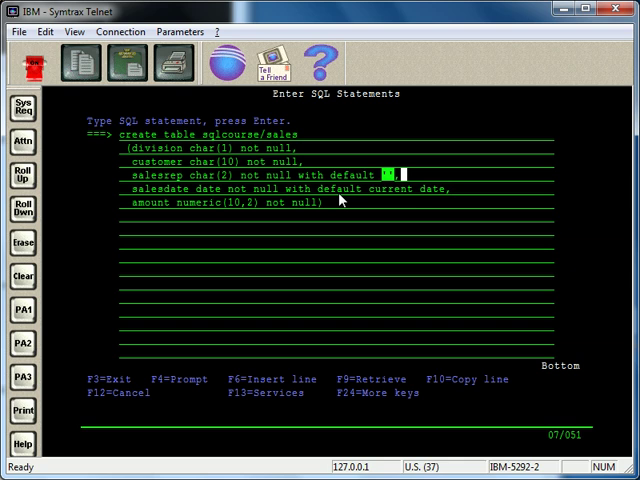
mouse_move(250, 180)
text(null)
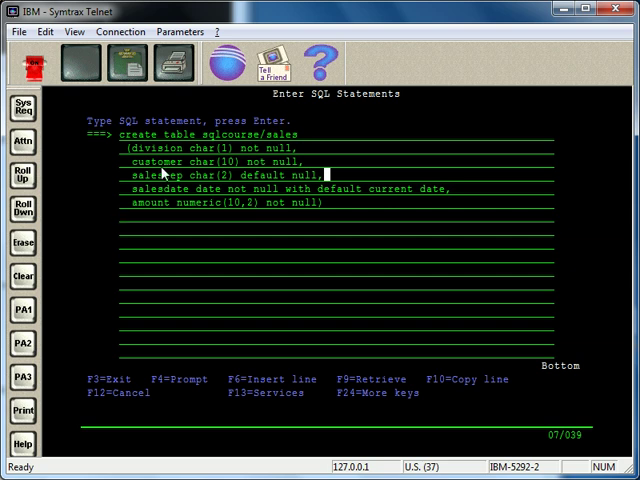
double_click(150, 174)
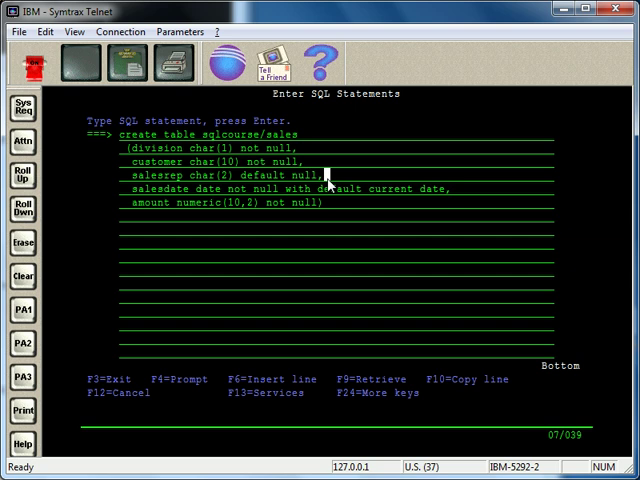
mouse_move(178, 250)
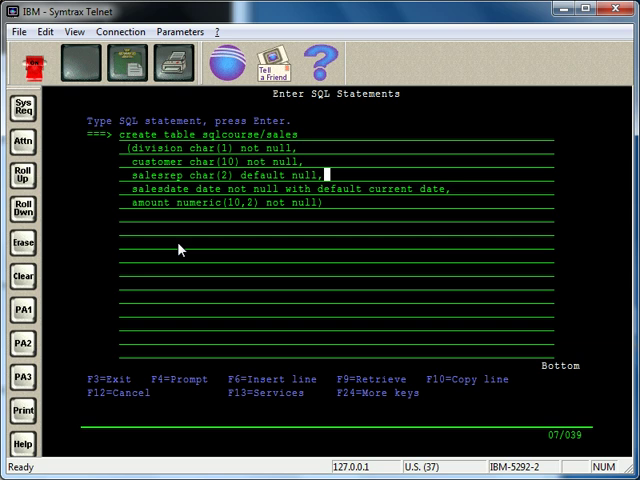
double_click(208, 188)
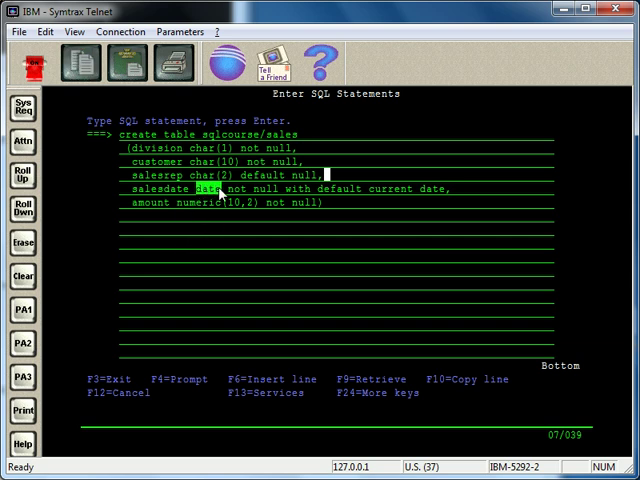
mouse_move(210, 190)
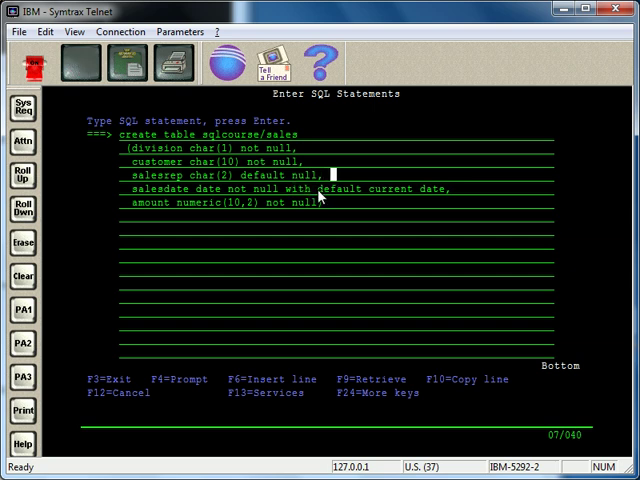
mouse_move(420, 214)
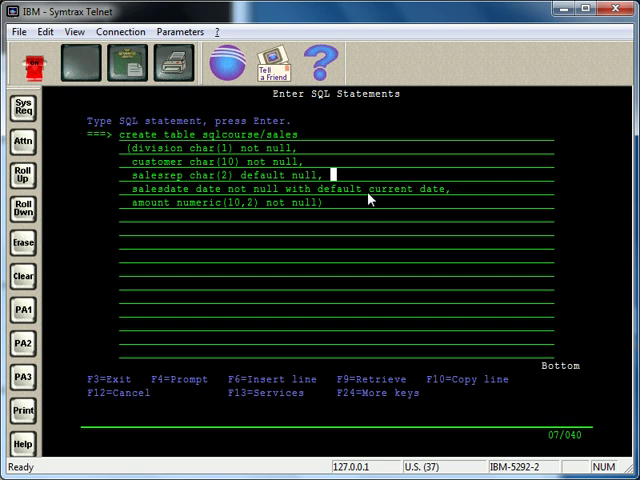
mouse_move(232, 196)
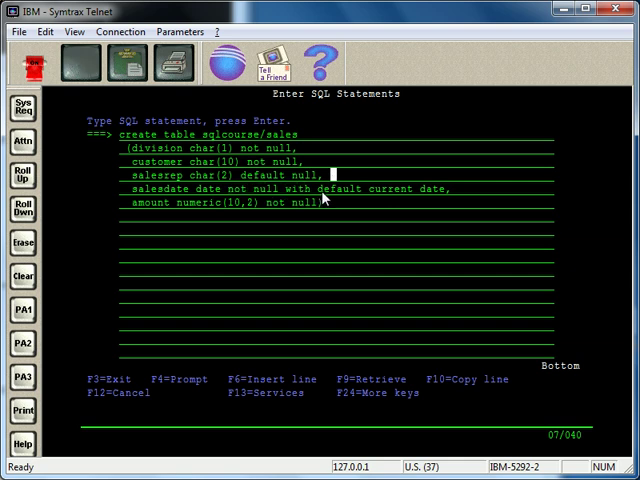
double_click(344, 188)
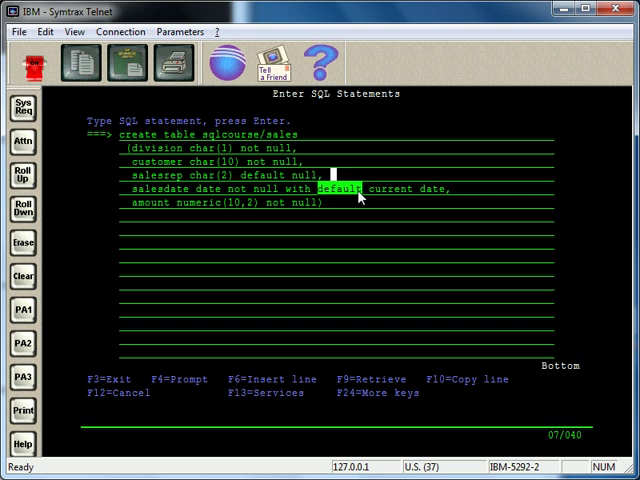